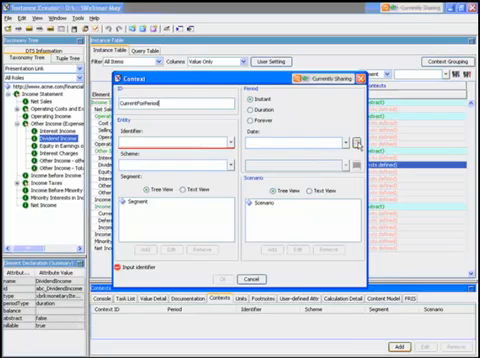
Make the context a duration ending 2009-06-30, with identifier abcd and a scheme URI started
click(281, 110)
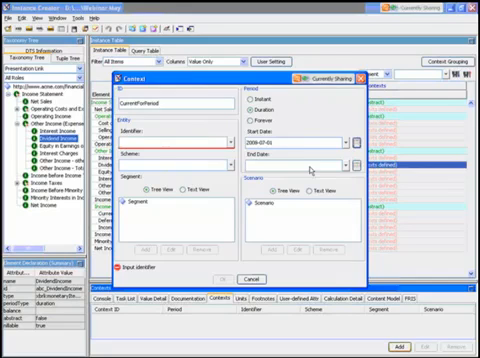
click(352, 140)
text(2009-06-30)
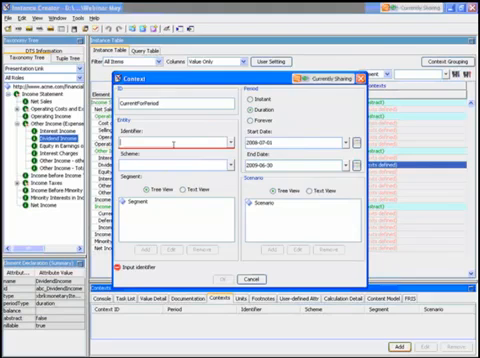
text(abcd)
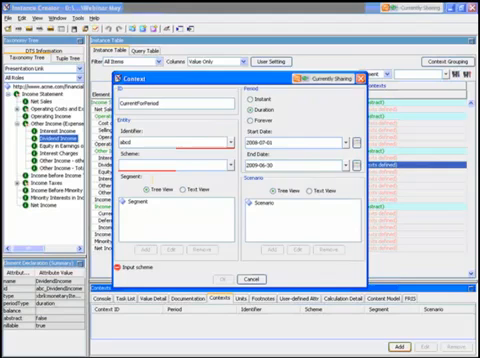
text(http:)
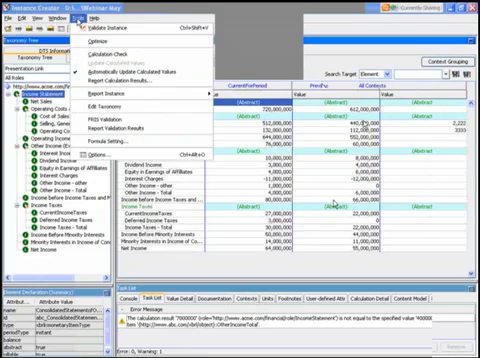
mouse_move(105, 35)
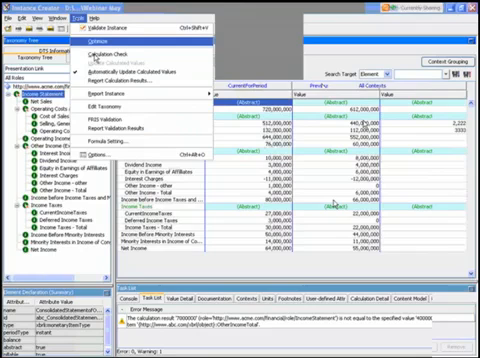